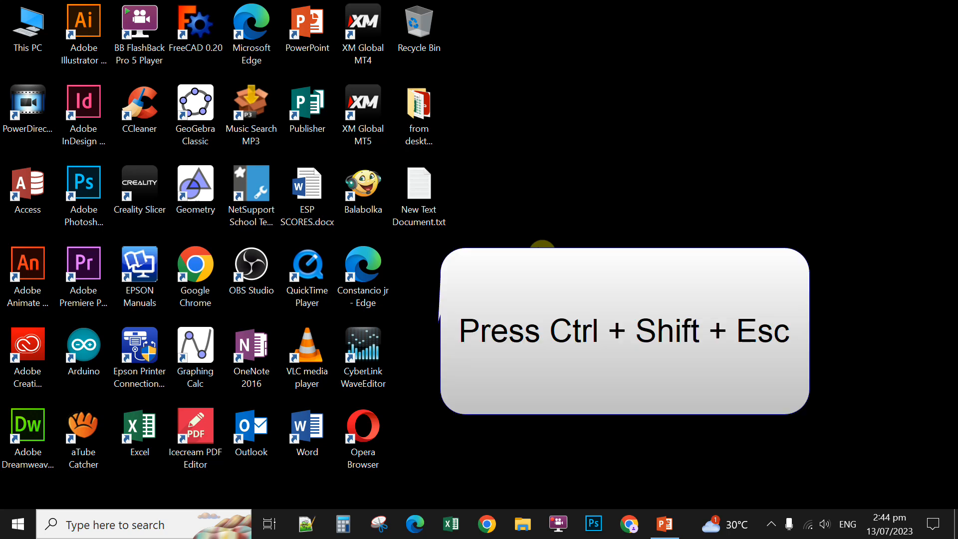
- Launch Task Manager with Ctrl+Shift+Esc
key("ctrl+shift+esc")
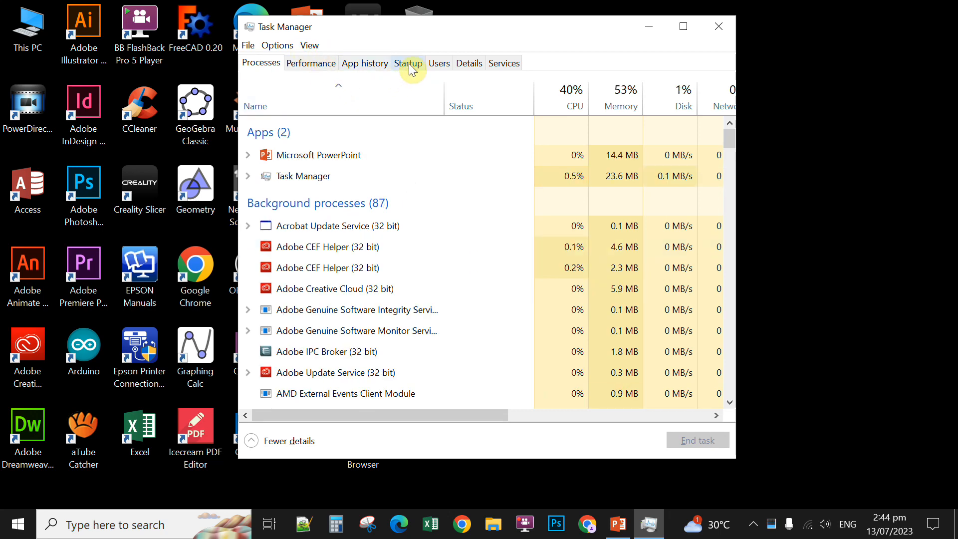
- In the Startup programs list, stop Adobe Creative Cloud from launching at startup
left_click(409, 62)
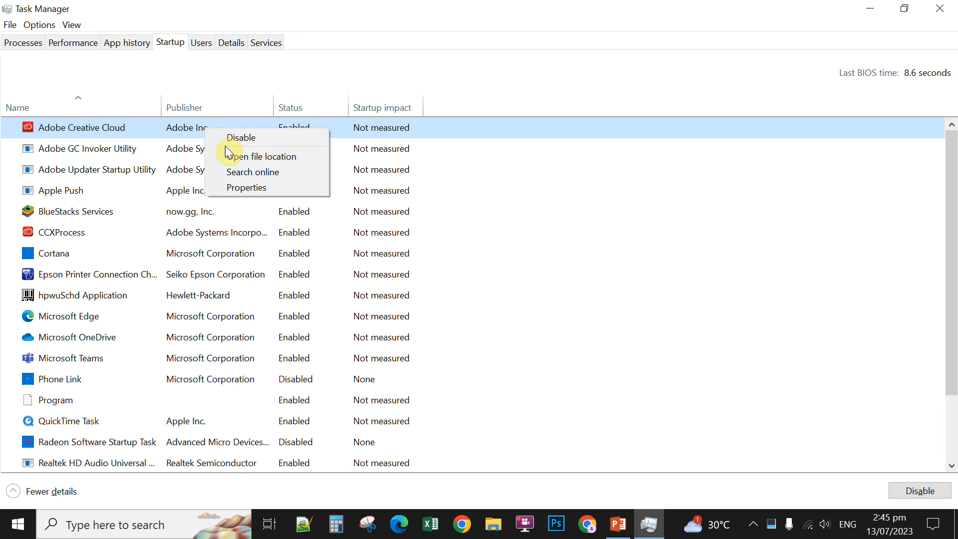
left_click(241, 137)
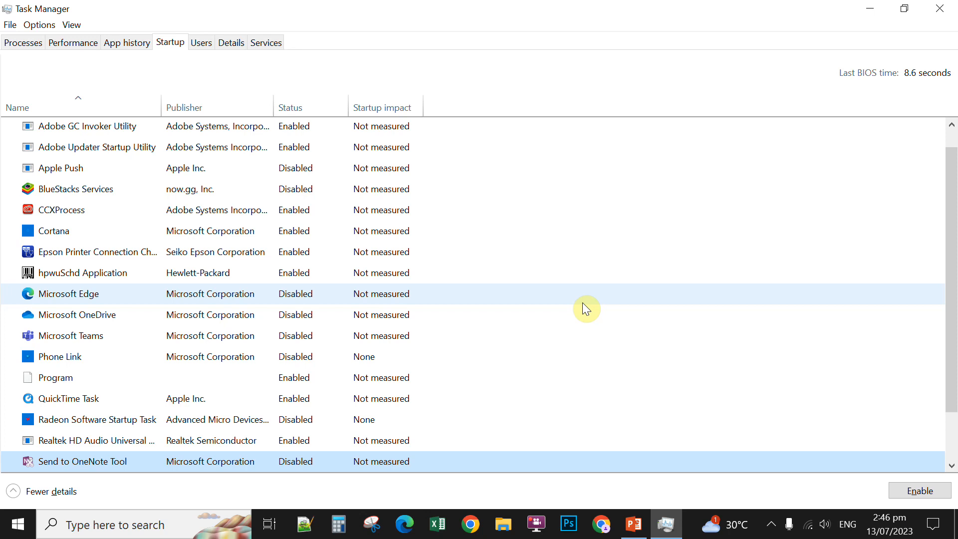
mouse_move(941, 11)
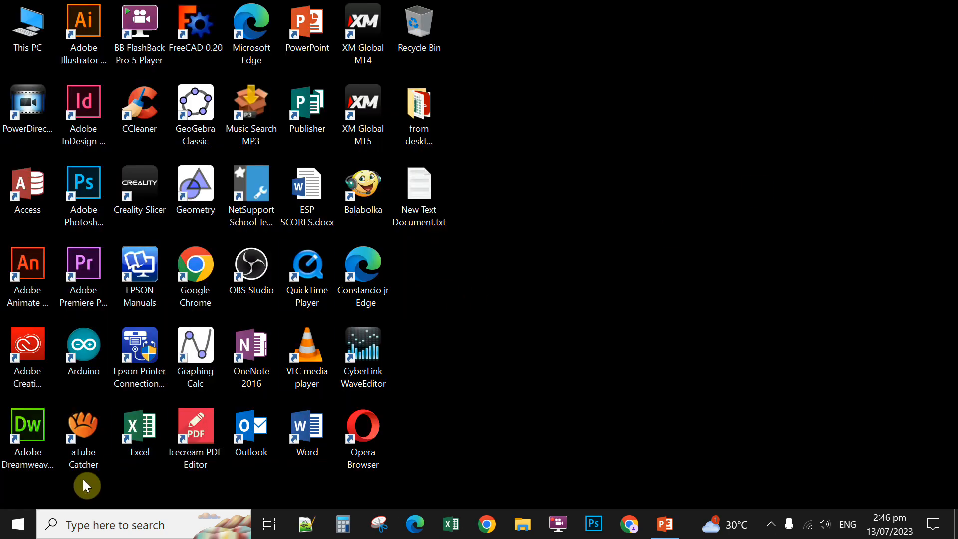
- Bring up the Start menu's power options to reach Restart
left_click(12, 524)
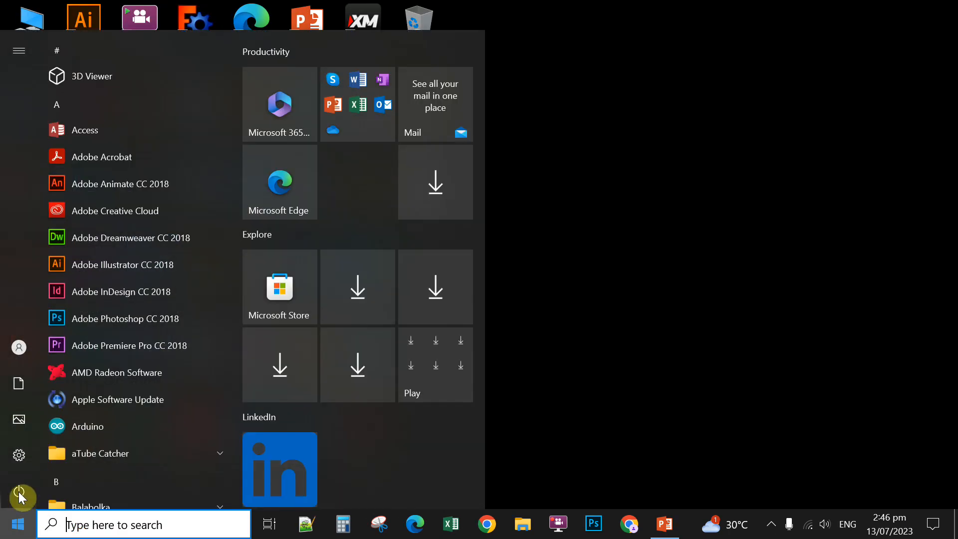
left_click(19, 495)
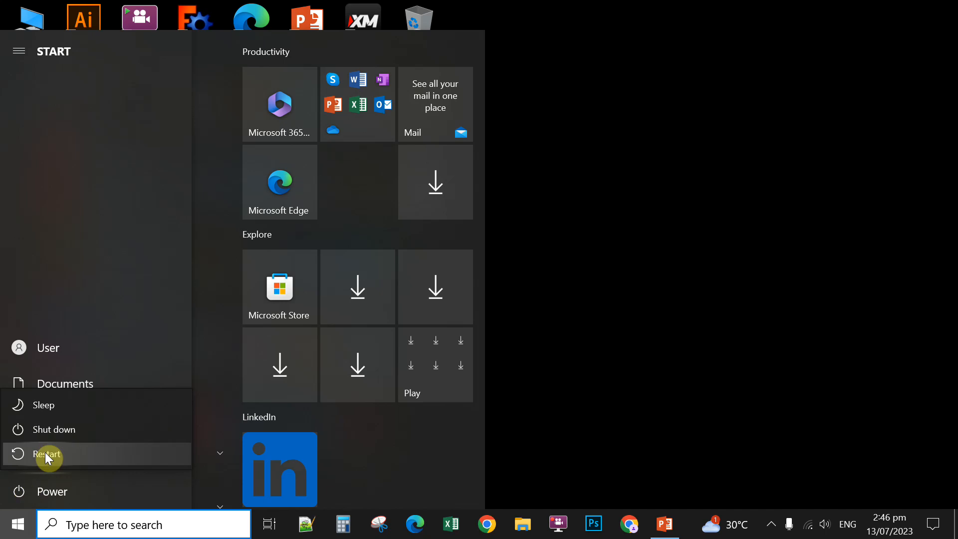